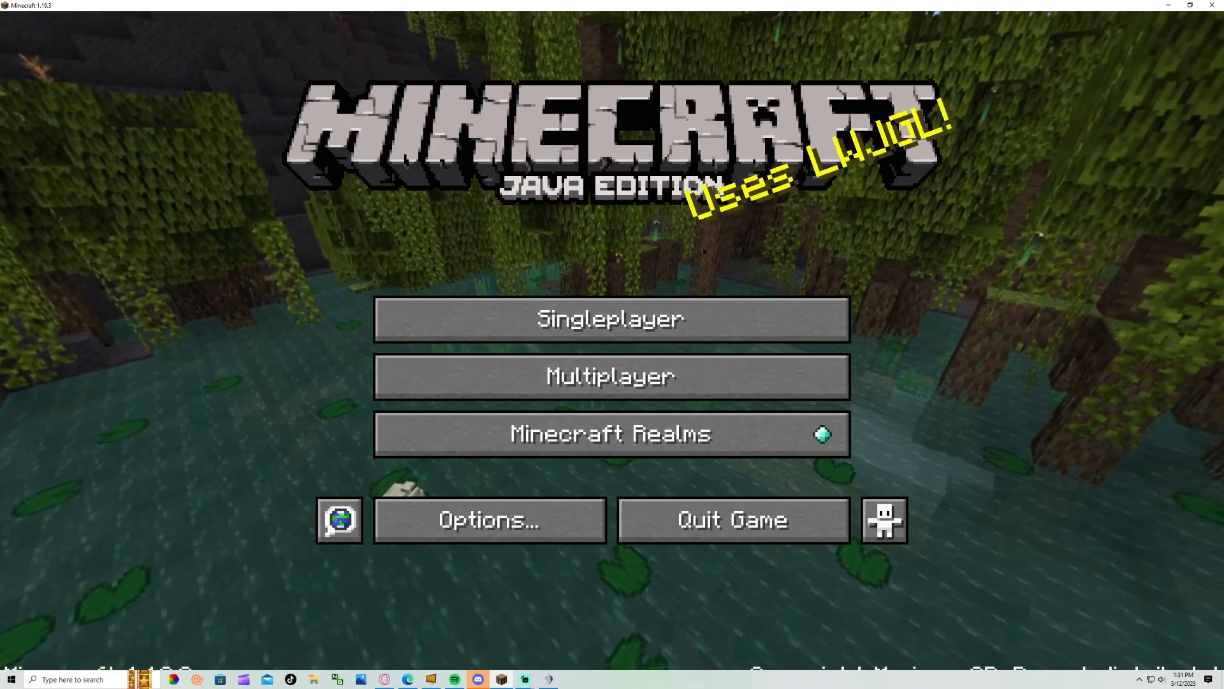
pyautogui.moveTo(611, 377)
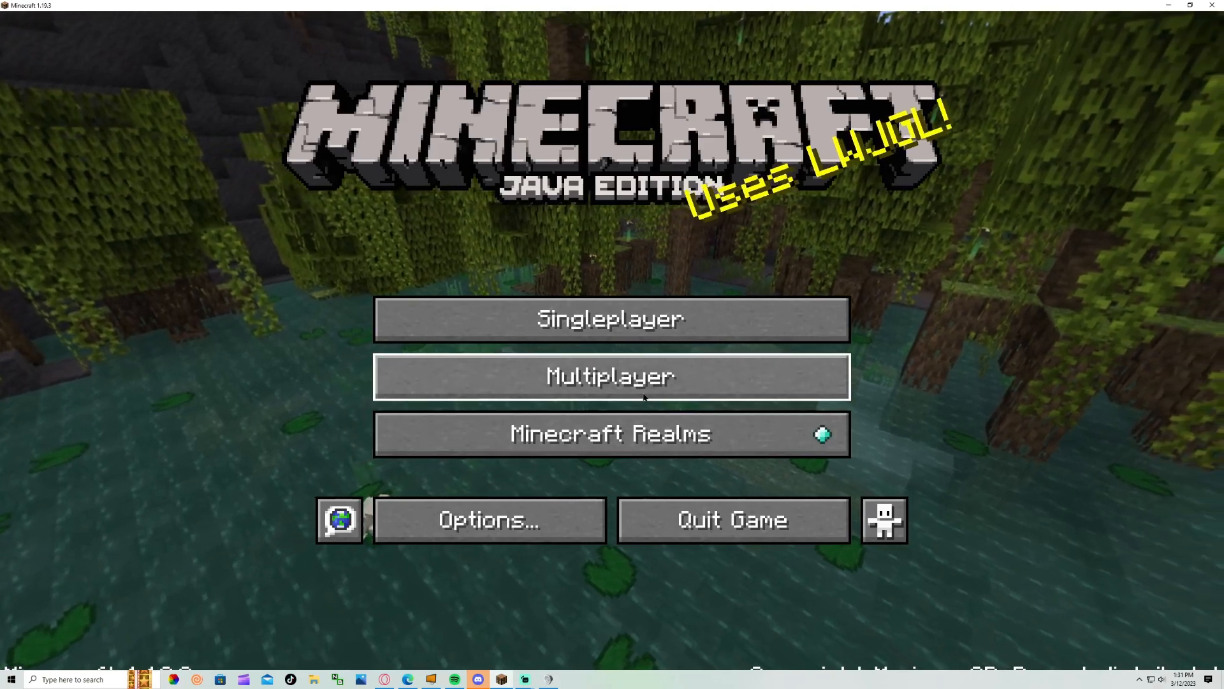
# - Bring up the Multiplayer server list from the title screen
pyautogui.click(611, 375)
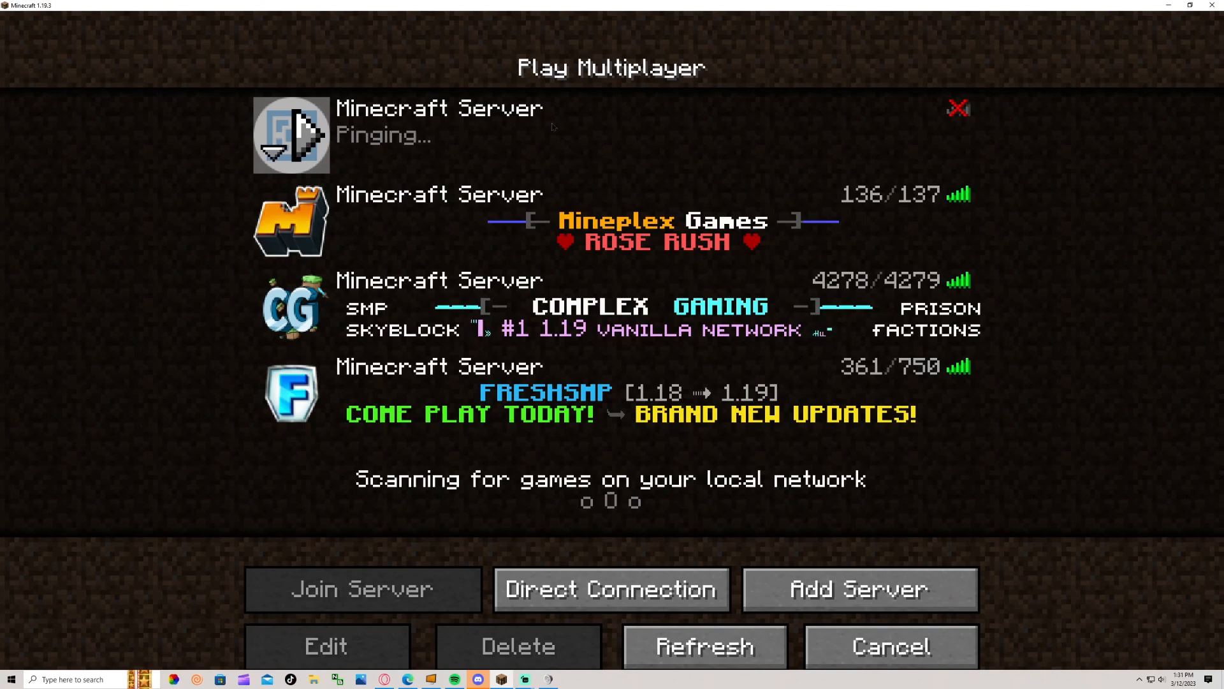
pyautogui.click(325, 645)
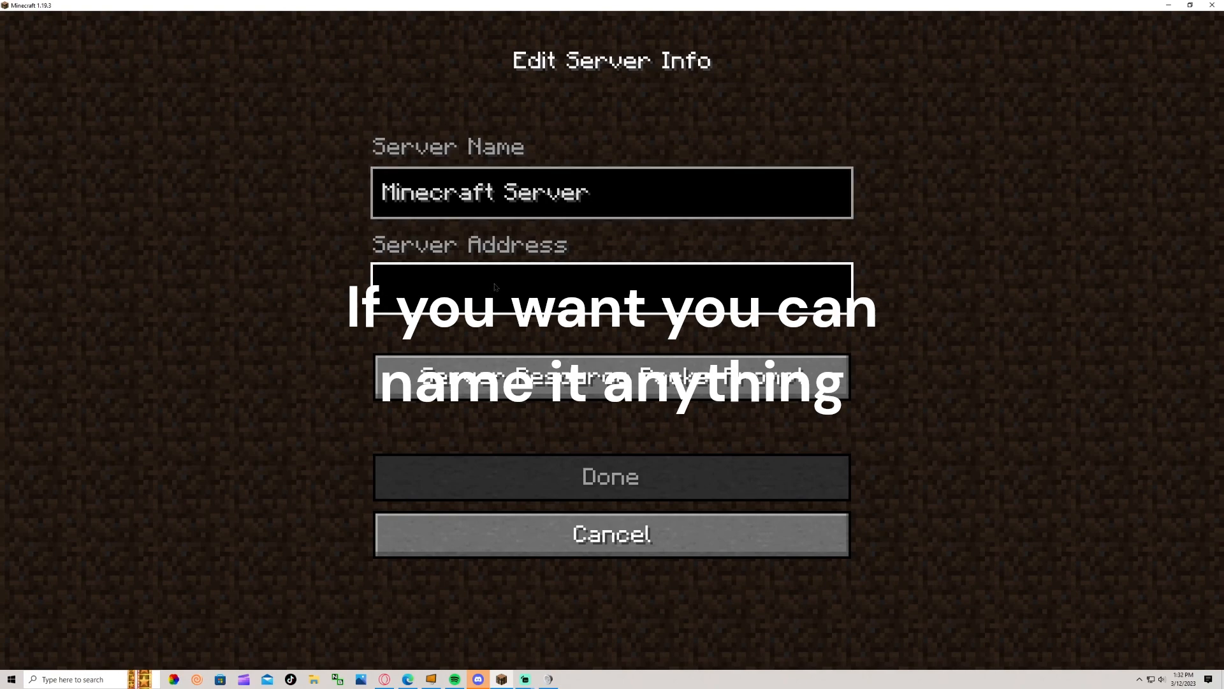
pyautogui.write('Icemas123.aternos.me')
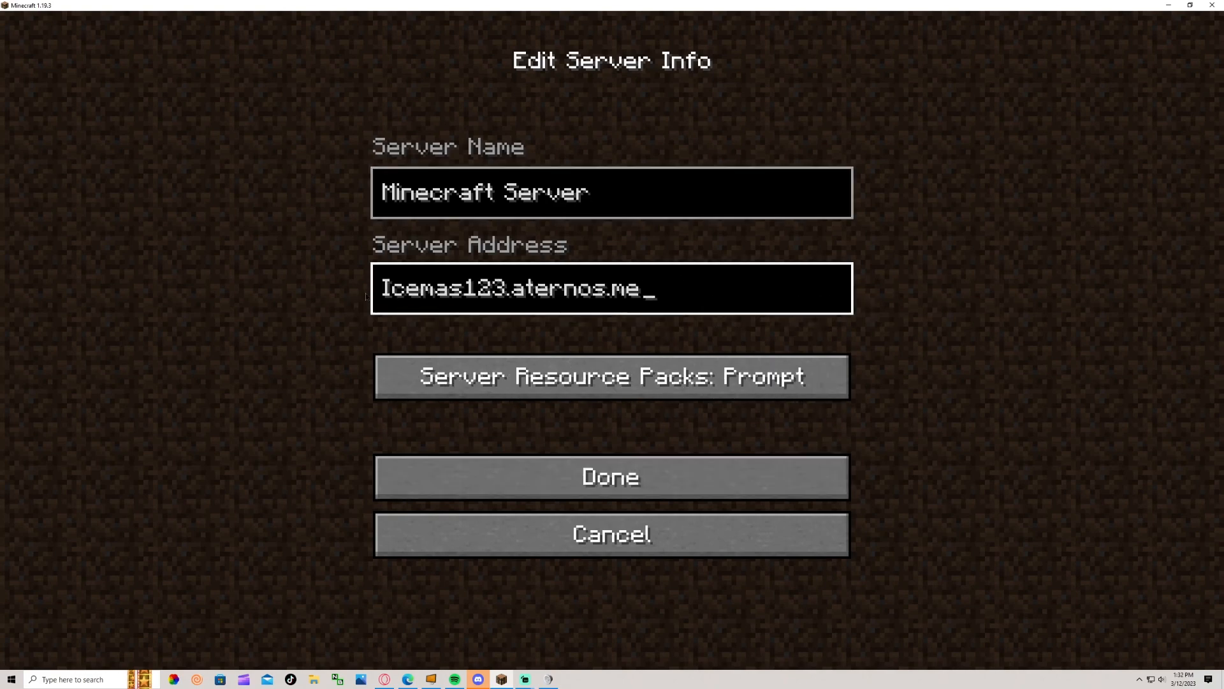
pyautogui.click(611, 476)
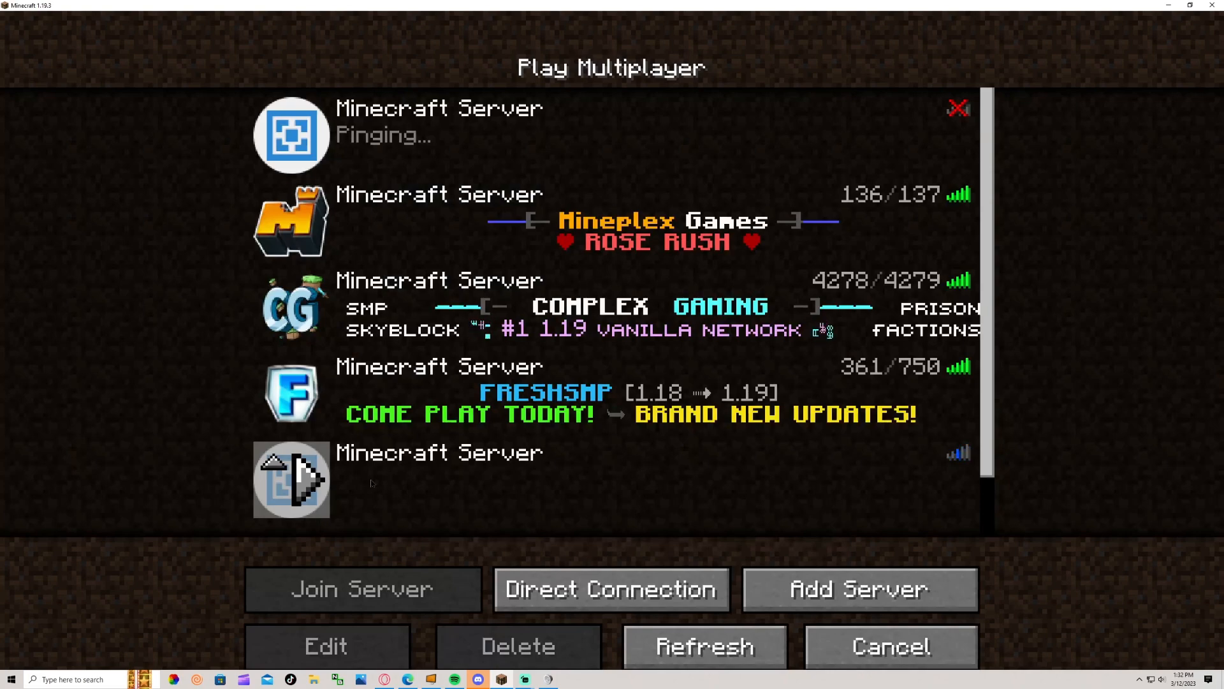
pyautogui.click(362, 589)
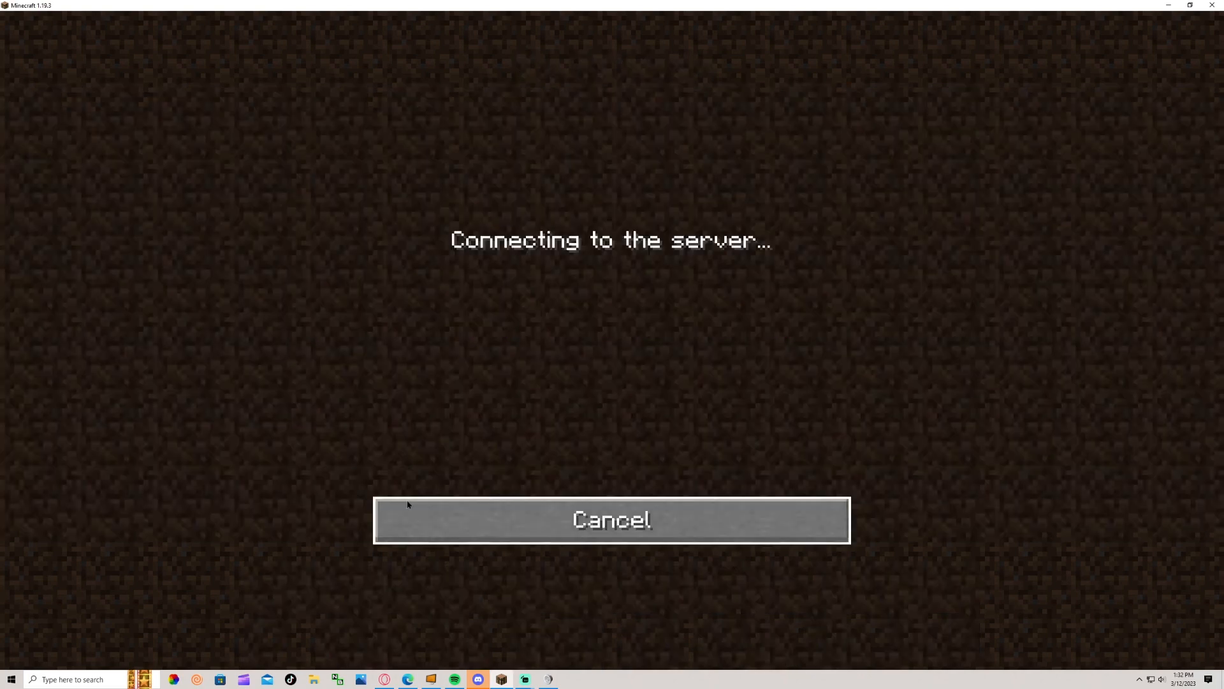
pyautogui.click(611, 520)
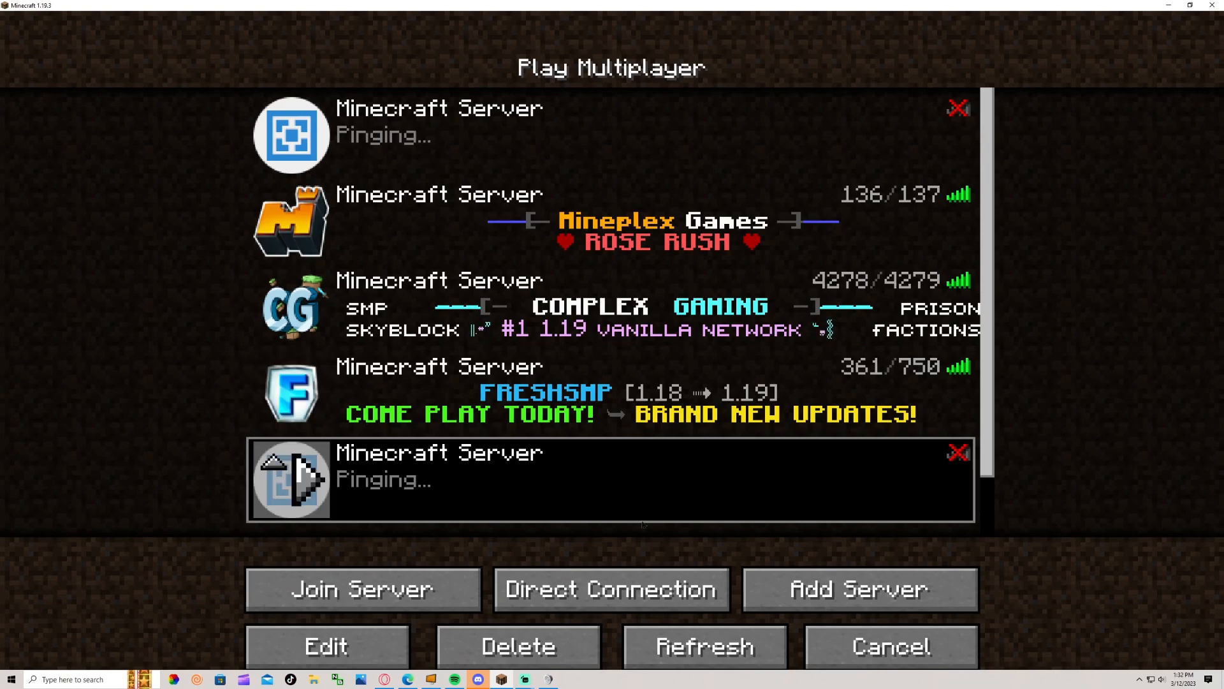
pyautogui.click(518, 645)
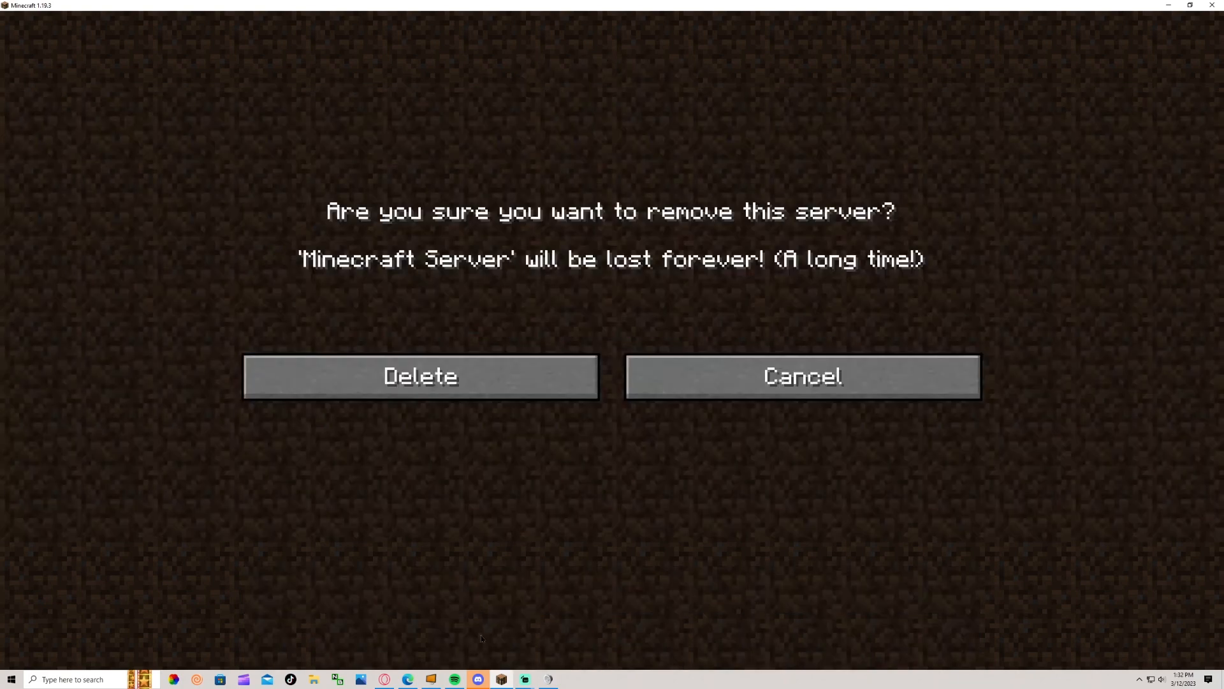
pyautogui.click(802, 375)
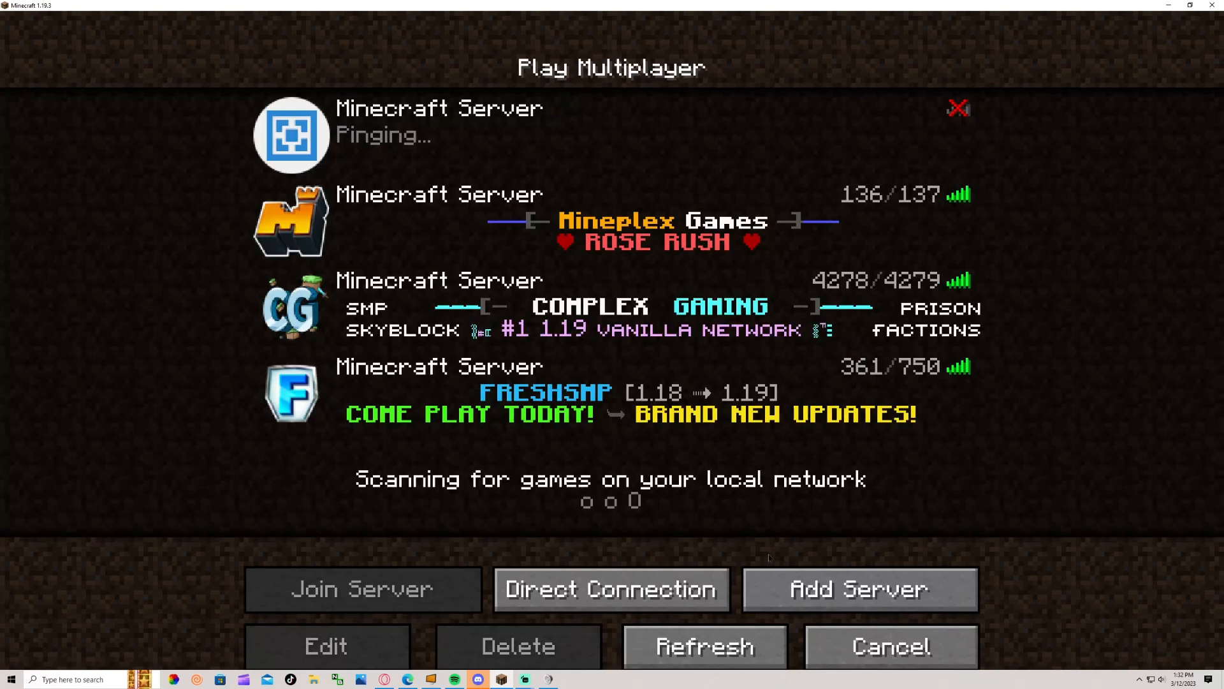
pyautogui.moveTo(654, 93)
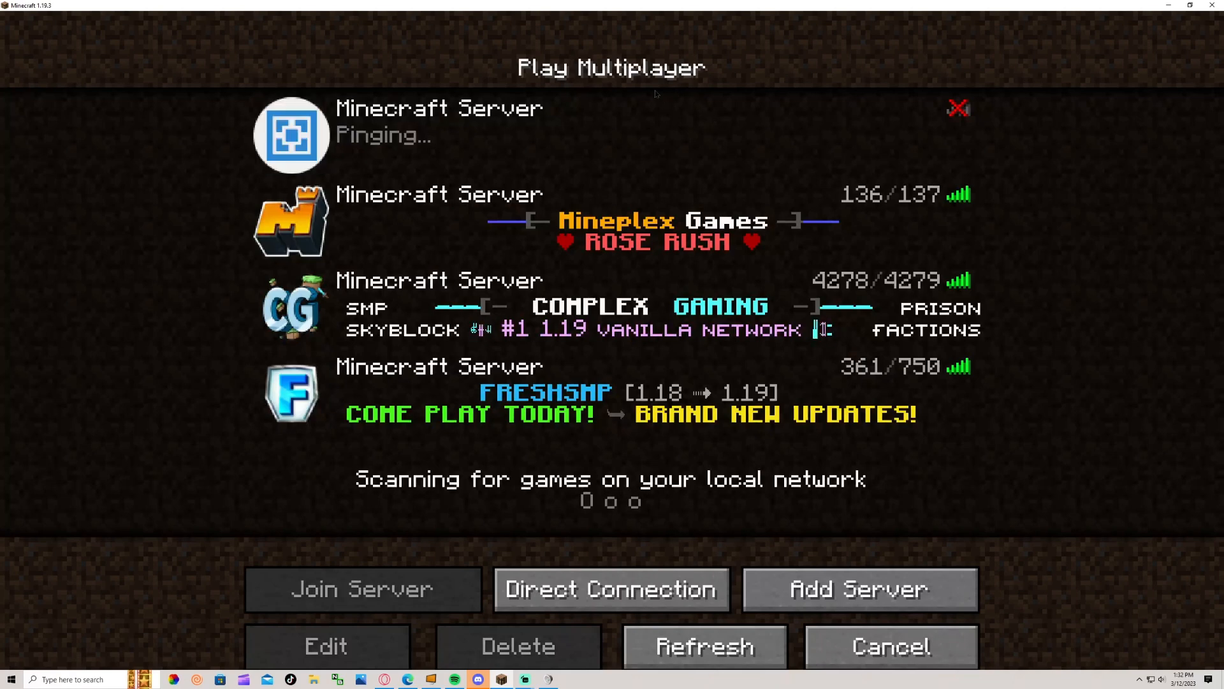